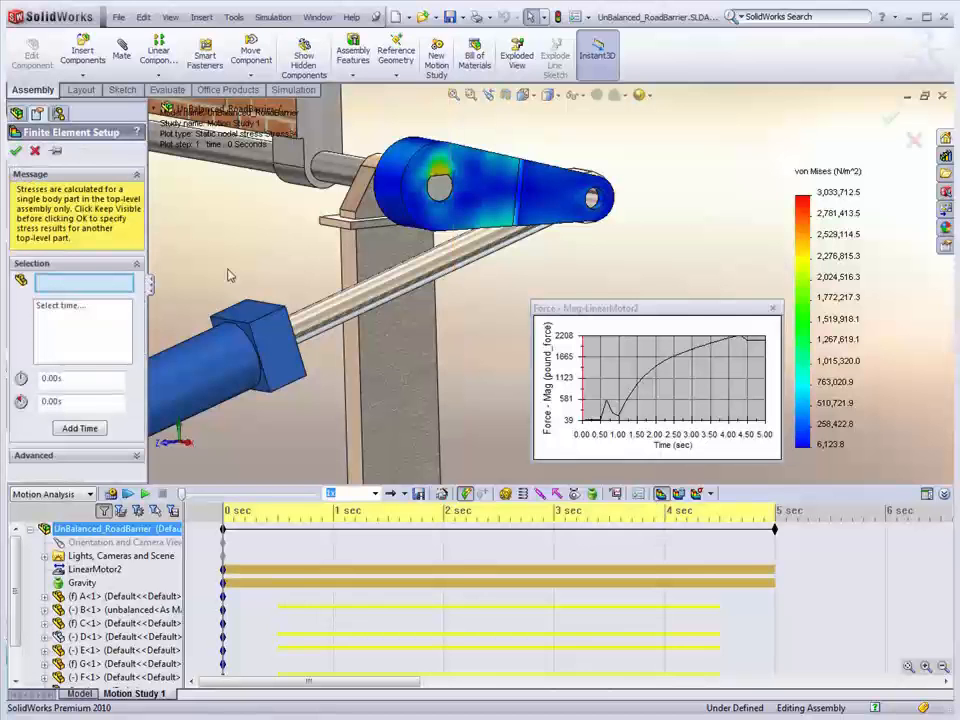
mouse_move(332, 312)
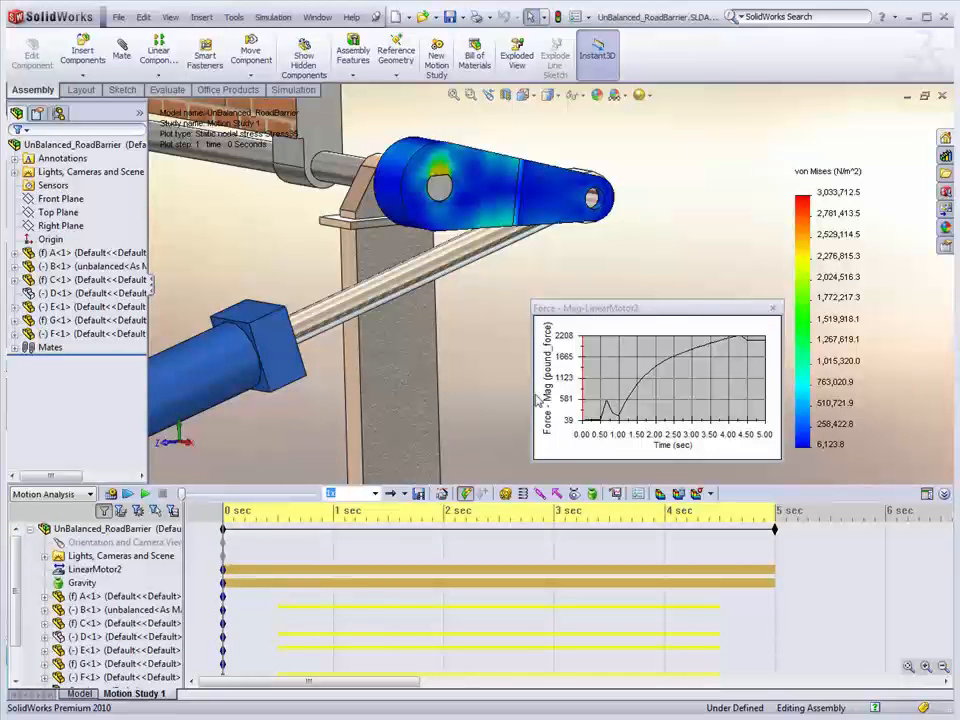
mouse_move(596, 462)
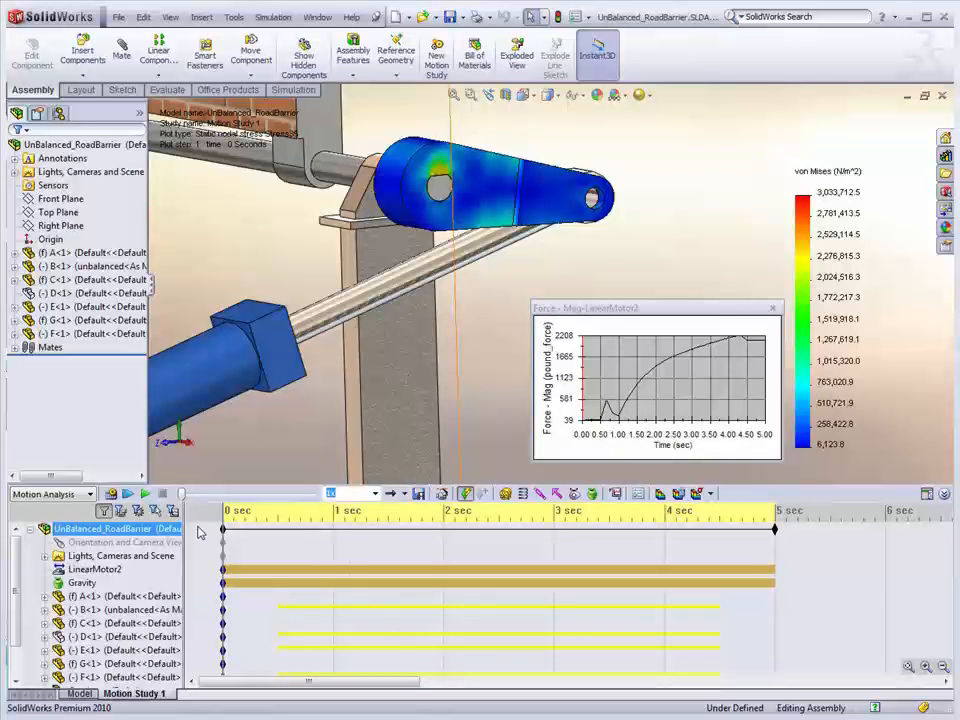
mouse_move(128, 492)
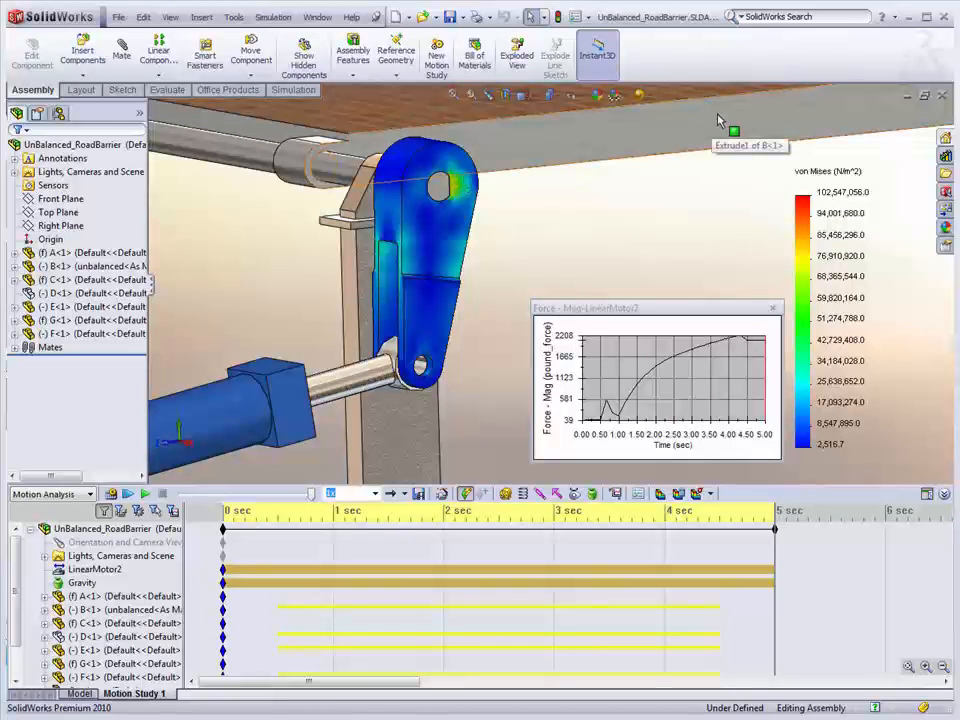
mouse_move(716, 118)
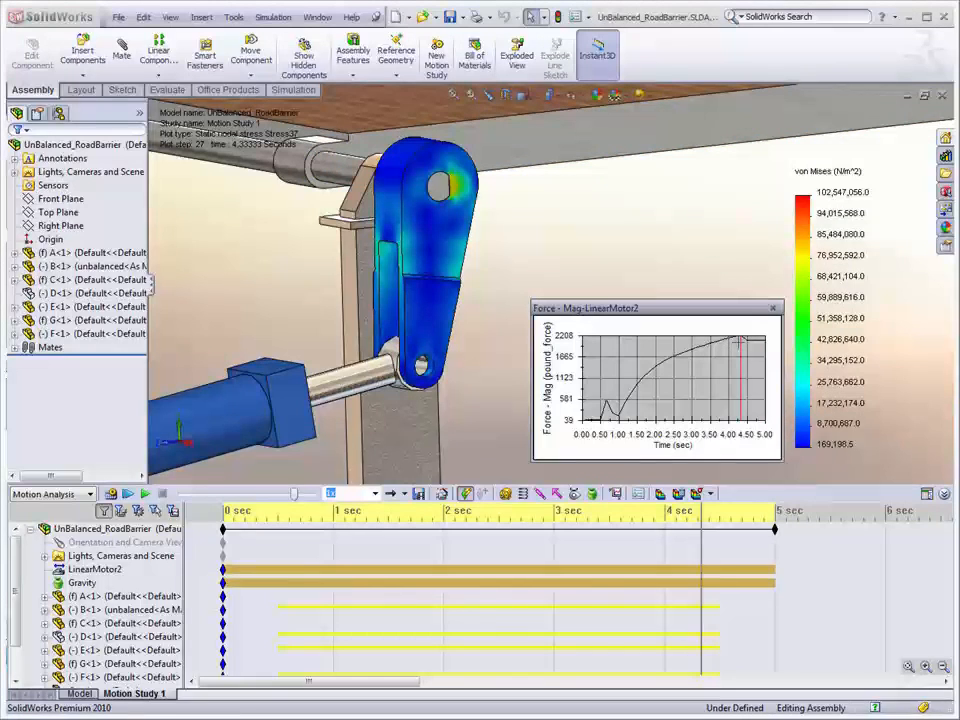
mouse_move(780, 202)
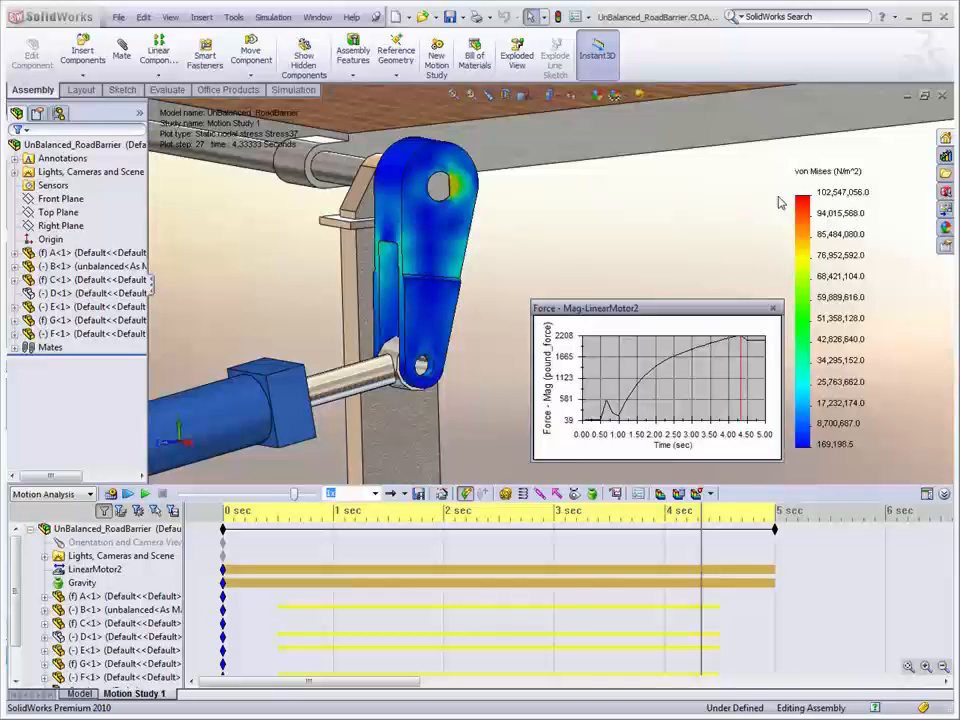
mouse_move(772, 212)
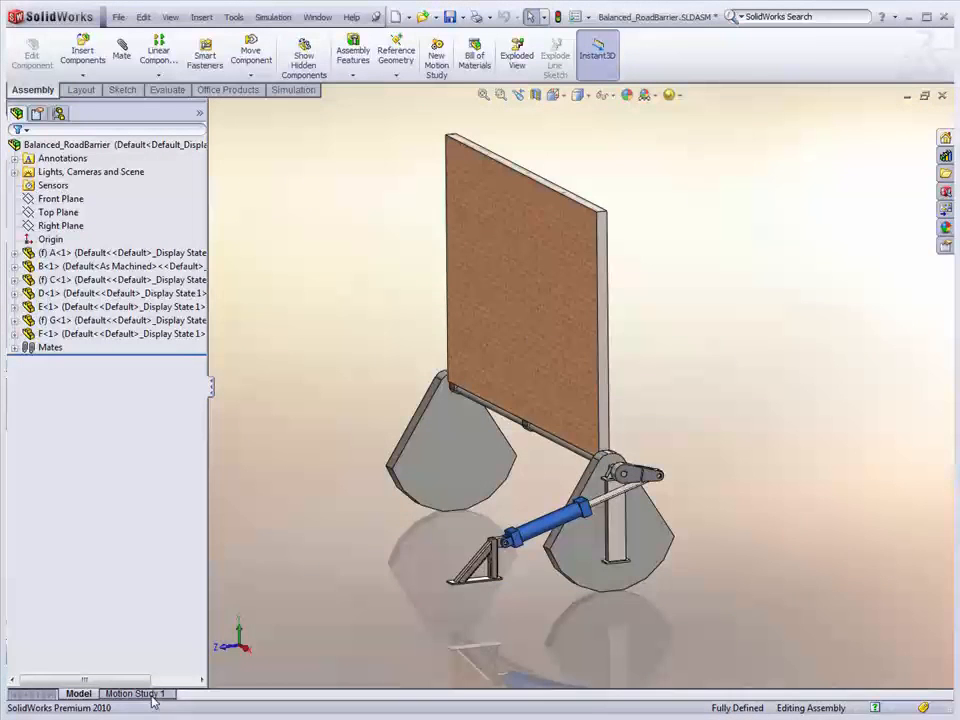
Show Motion Study 1 of the Balanced_RoadBarrier assembly with crank stress and motor force graph
click(132, 692)
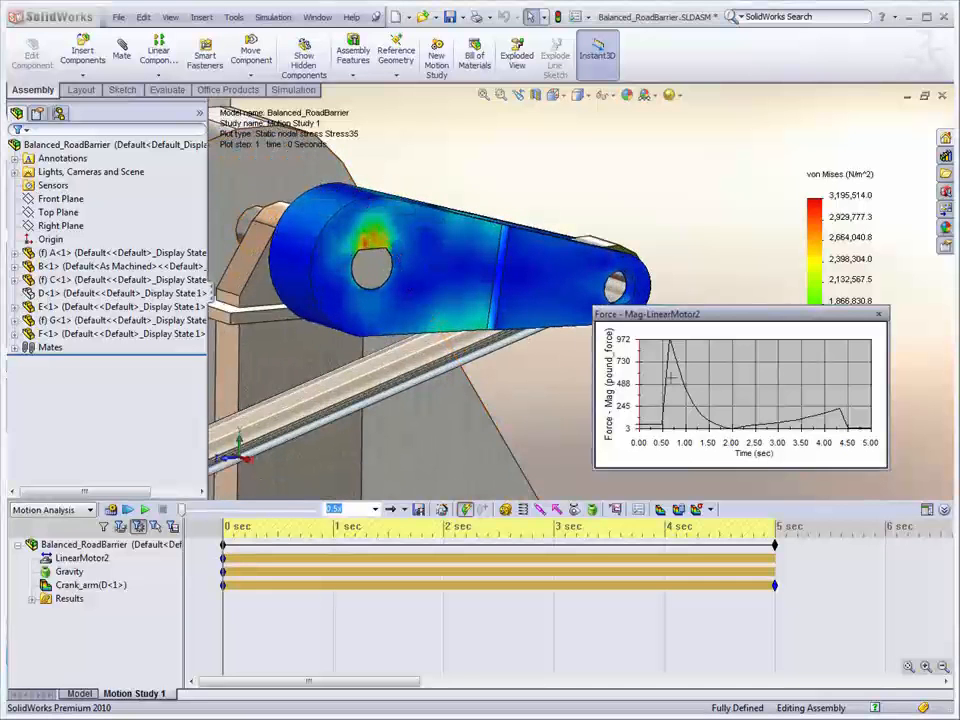
Select a later time step so the crank's von Mises stress plot updates to that moment
click(82, 556)
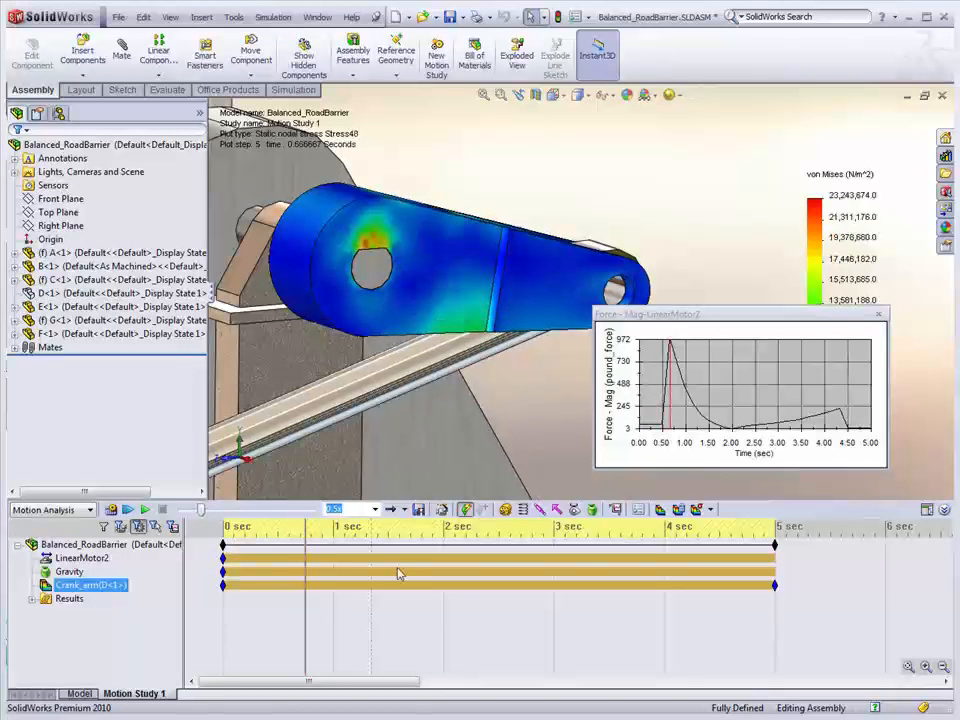
click(68, 572)
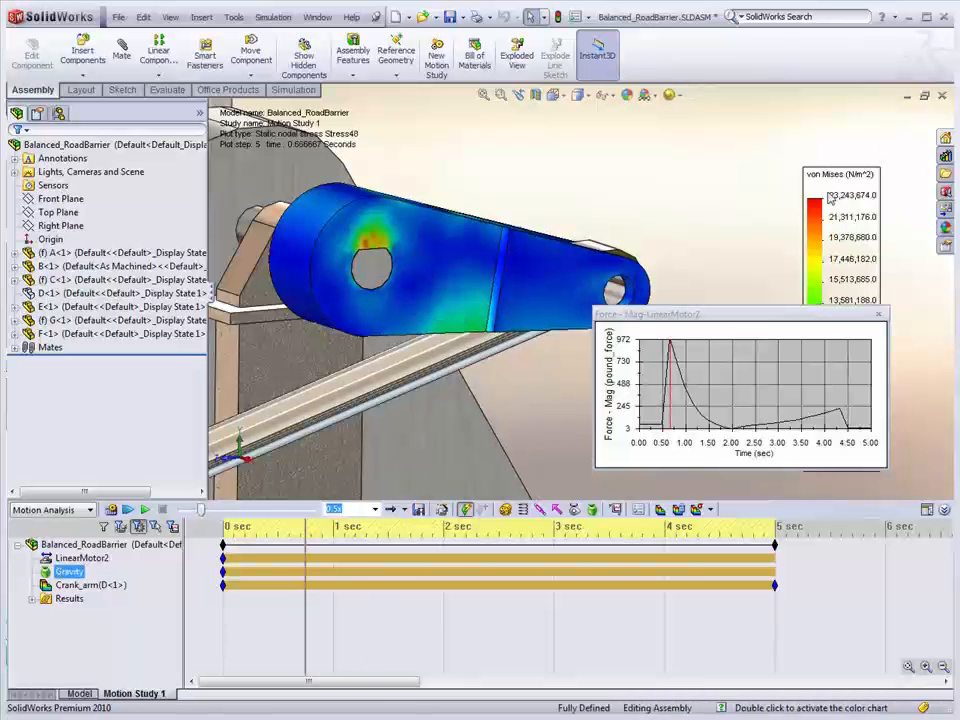